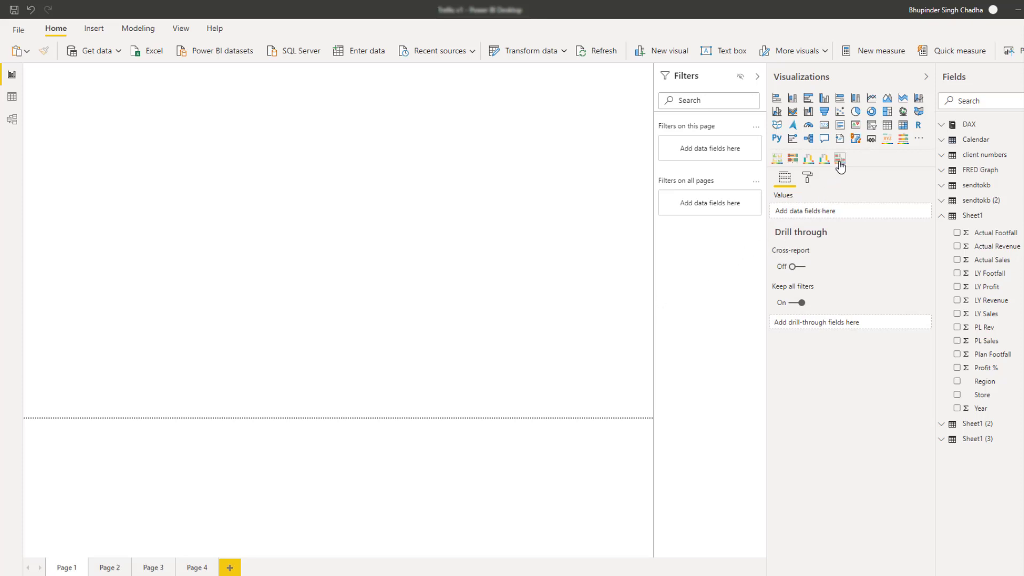
# Add an xViz Bullet Chart to Page 1 and stretch it across the canvas.
pyautogui.click(841, 158)
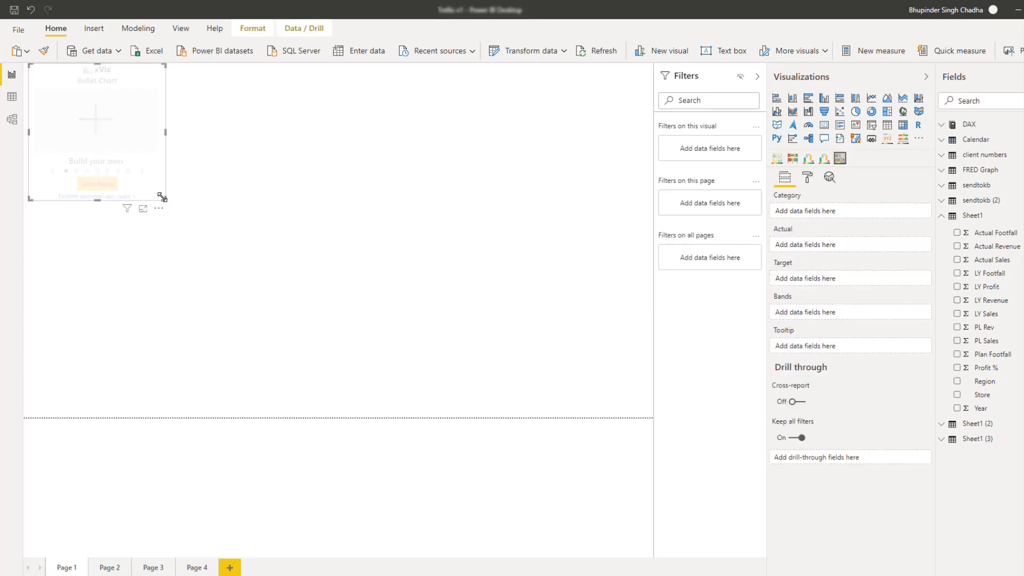
pyautogui.moveTo(162, 197); pyautogui.dragTo(645, 416)
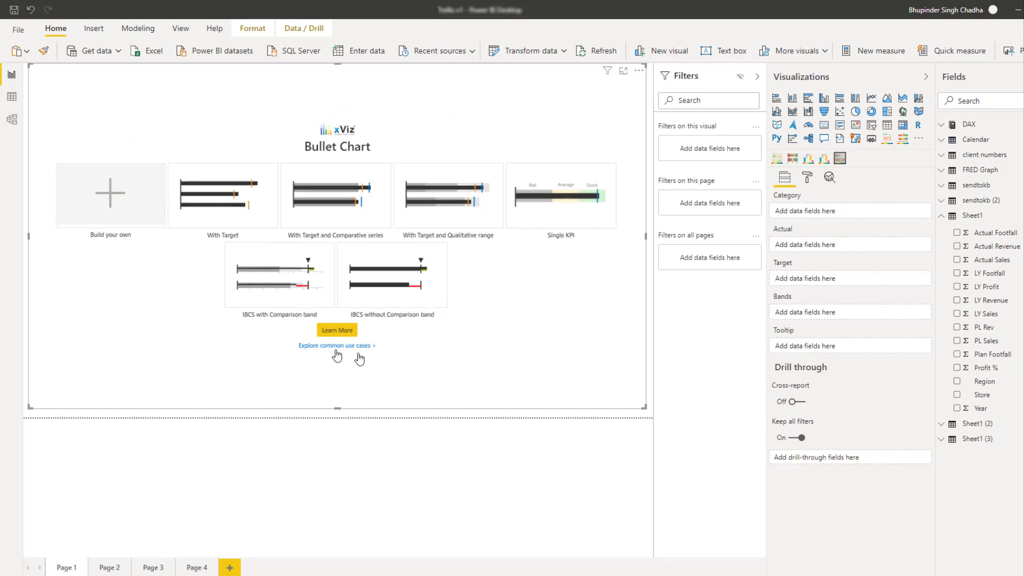
pyautogui.moveTo(248, 333)
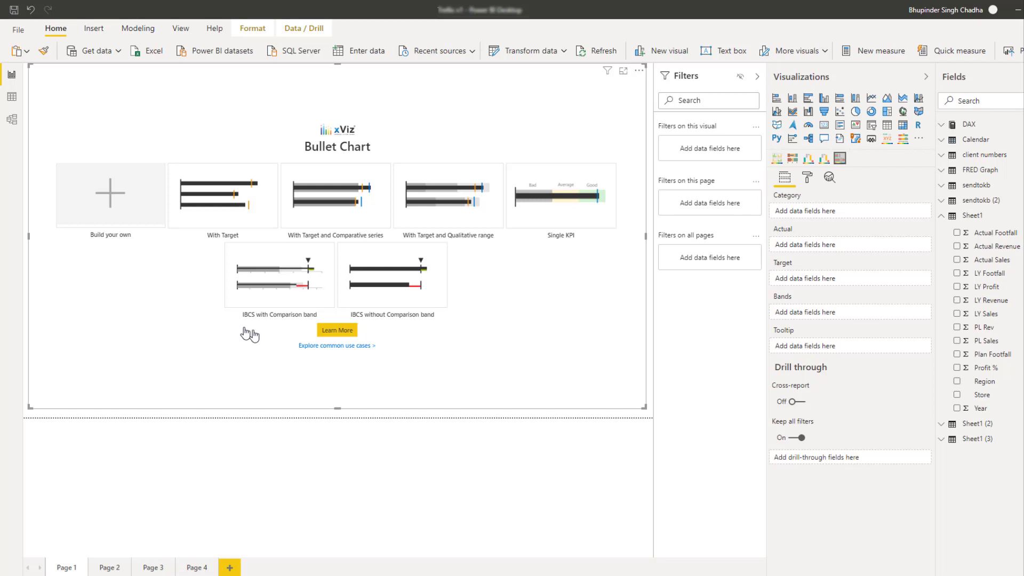
pyautogui.moveTo(421, 331)
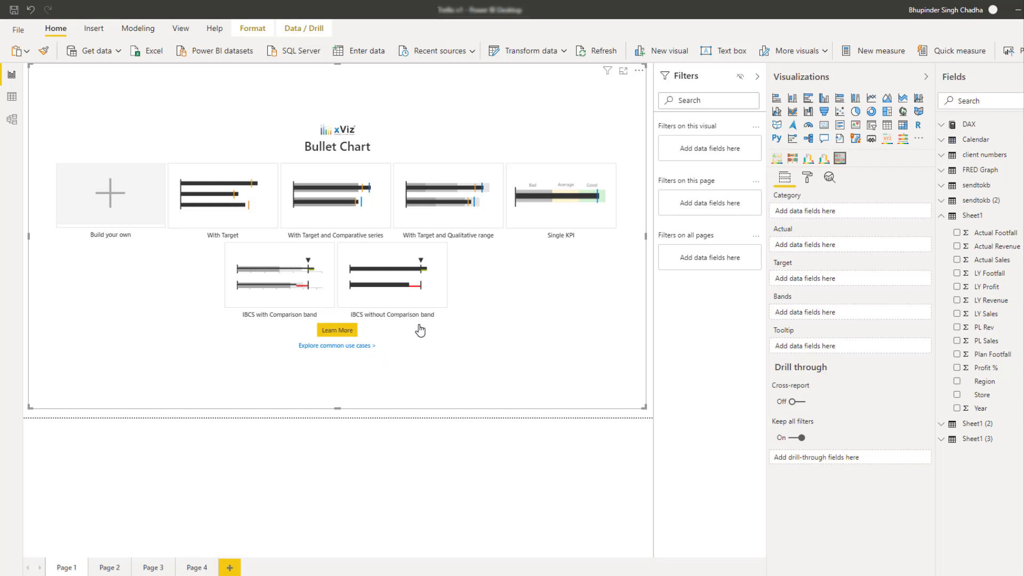
pyautogui.moveTo(405, 289)
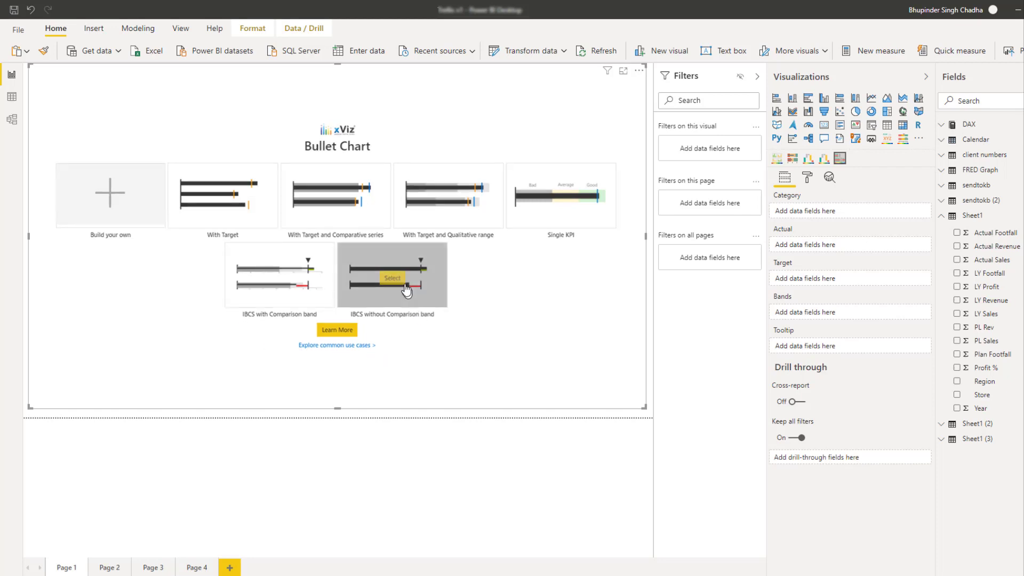
# Use the IBCS without Comparison band template, plotting Actual Revenue and Sales against LY targets.
pyautogui.click(393, 277)
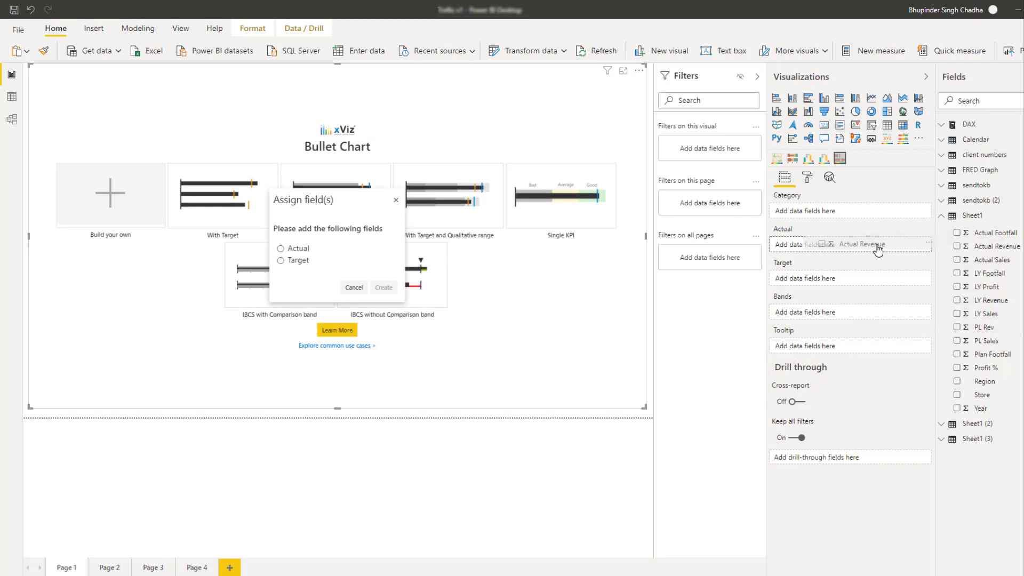
pyautogui.click(955, 246)
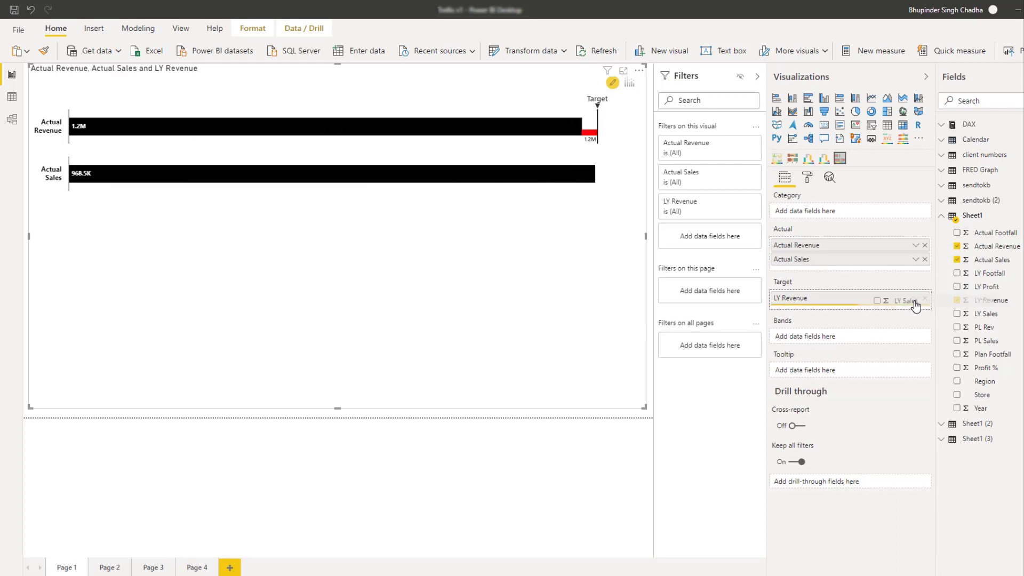
pyautogui.click(957, 314)
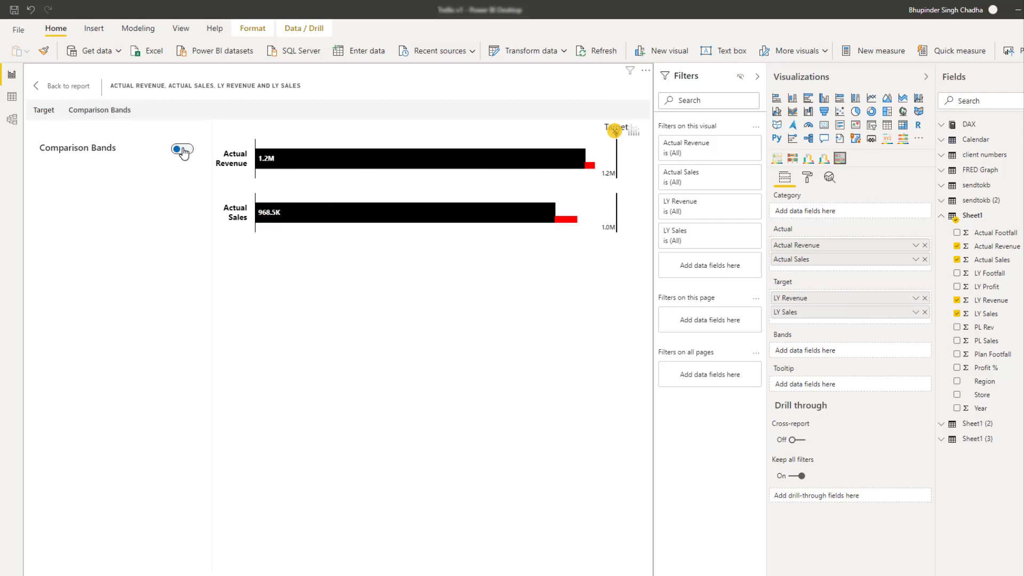
# Turn on percentage comparison bands at 50, 75 and 100, then return to the report.
pyautogui.click(182, 151)
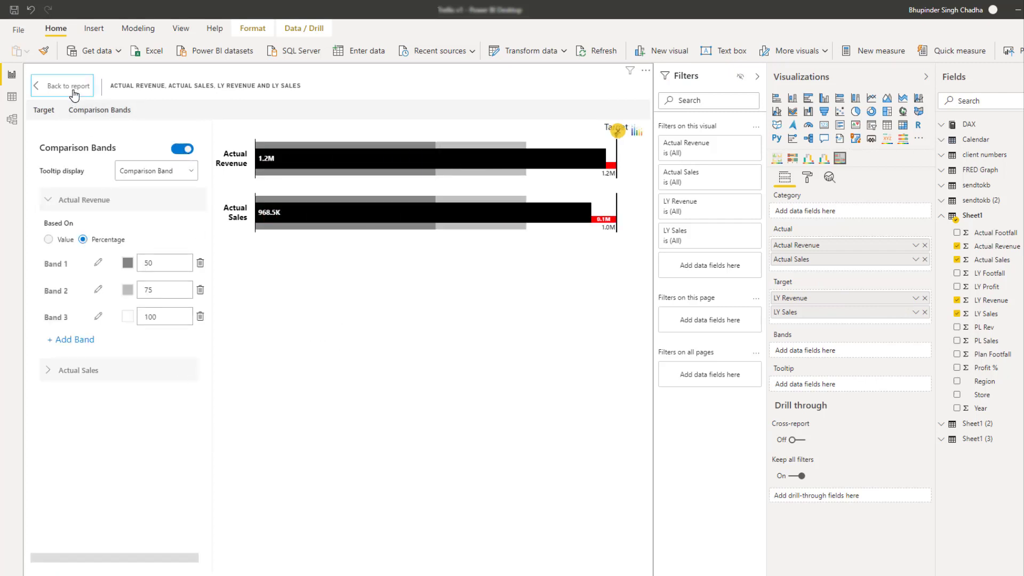
pyautogui.click(67, 85)
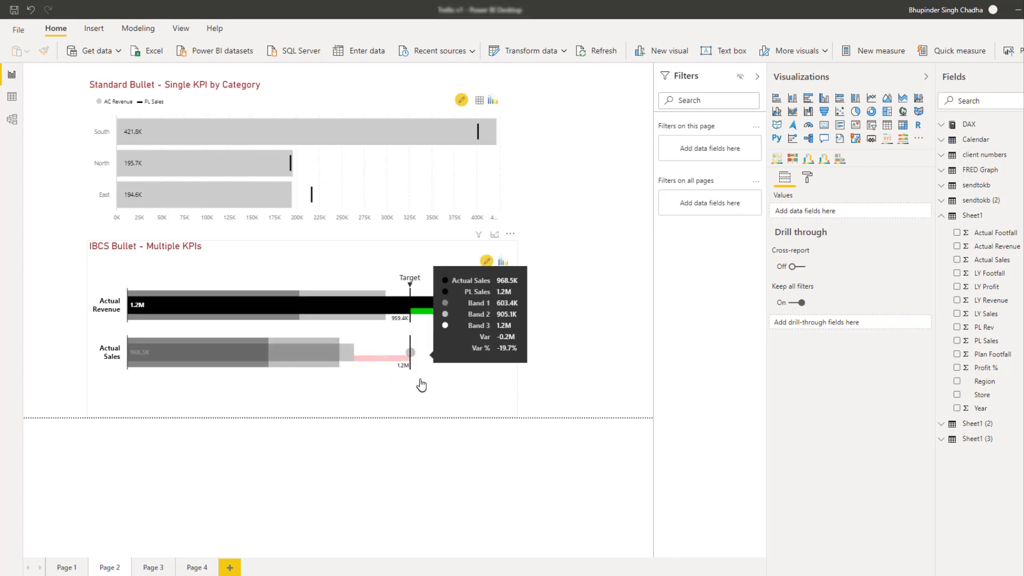
pyautogui.moveTo(513, 179)
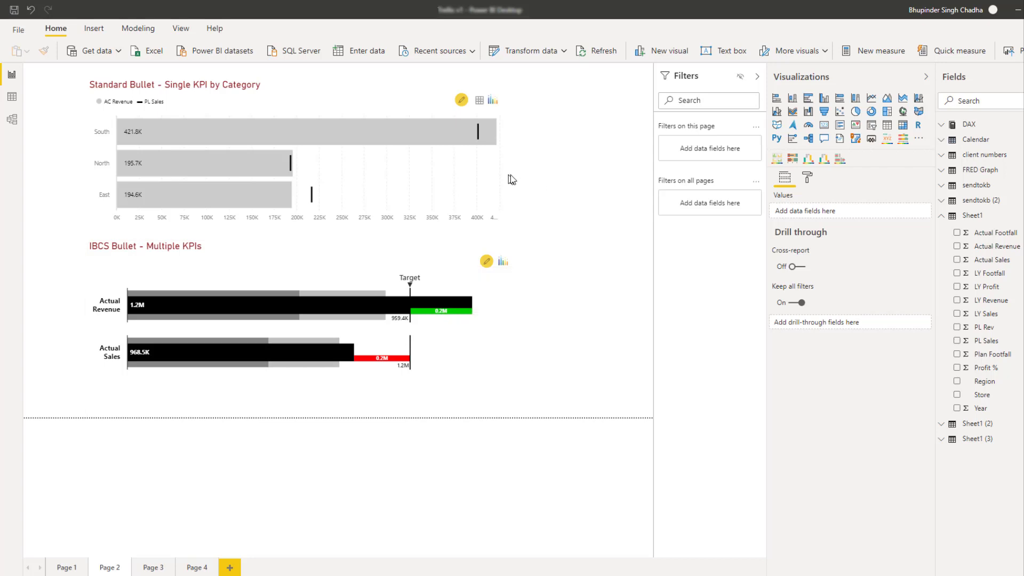
pyautogui.moveTo(513, 174)
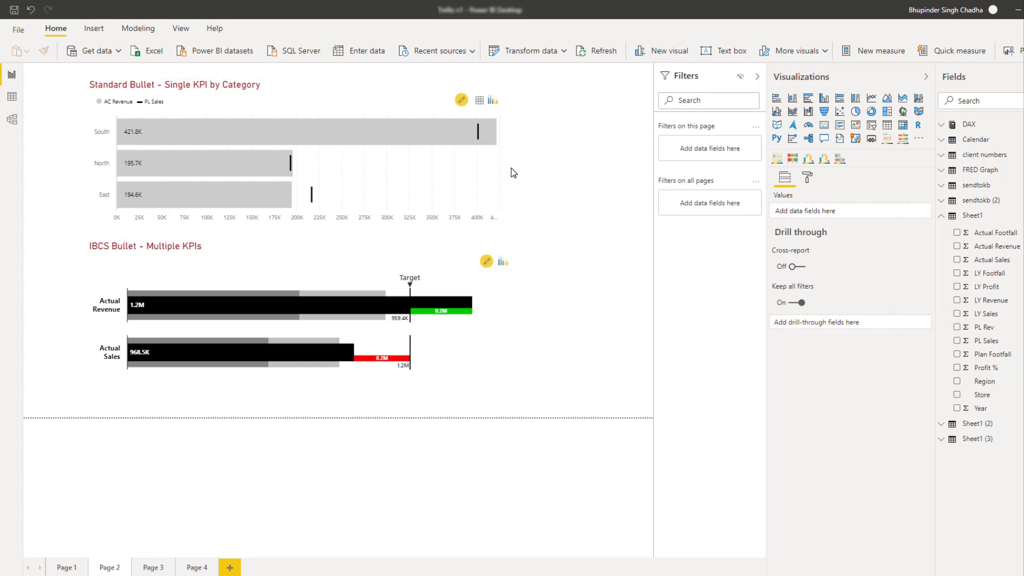
pyautogui.moveTo(90, 201)
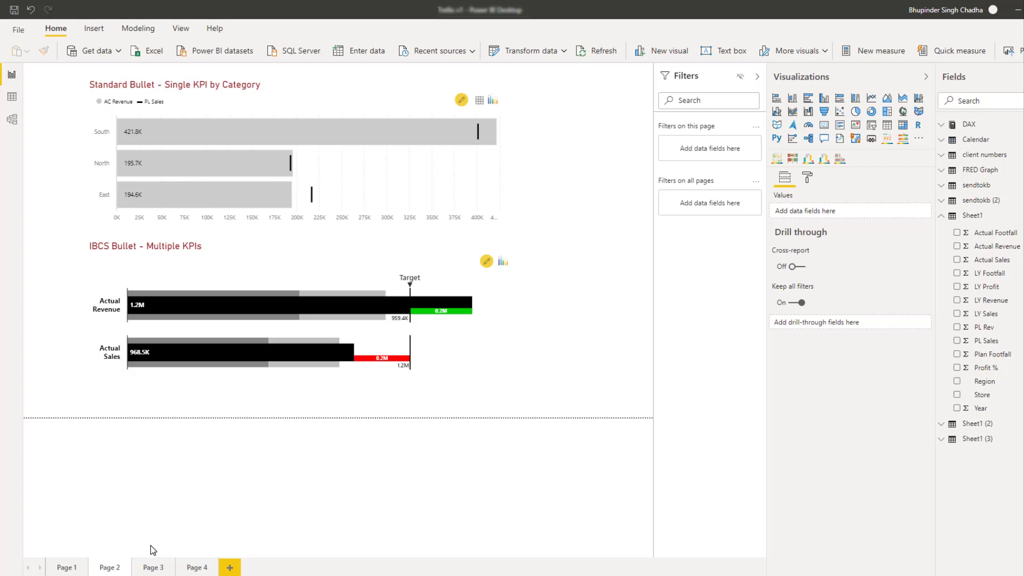
# Switch to Page 3's store-level bullet of Actual Sales against LY Sales.
pyautogui.click(153, 567)
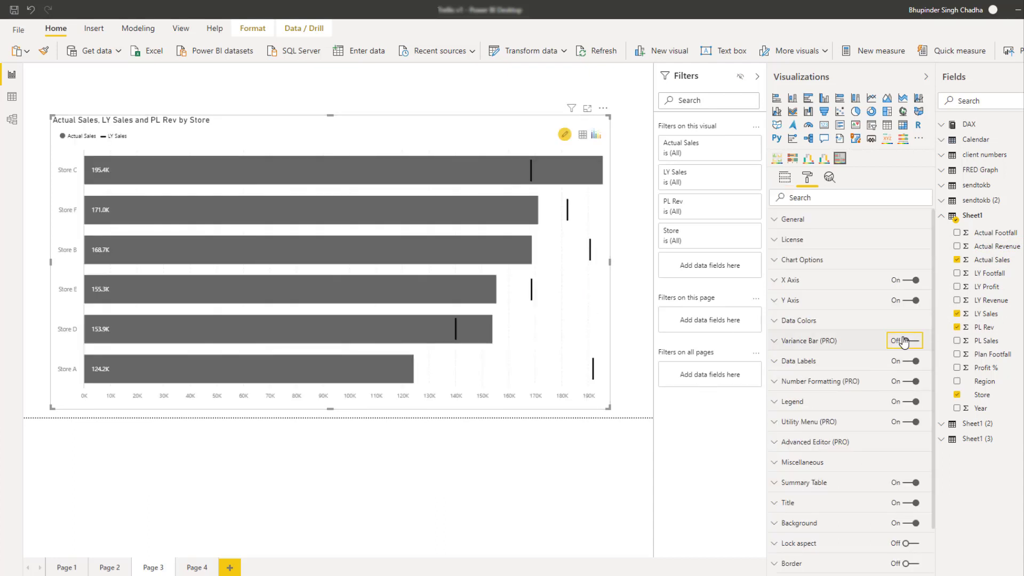
# Go to Page 4 and open the store bullet chart's Target settings.
pyautogui.click(195, 566)
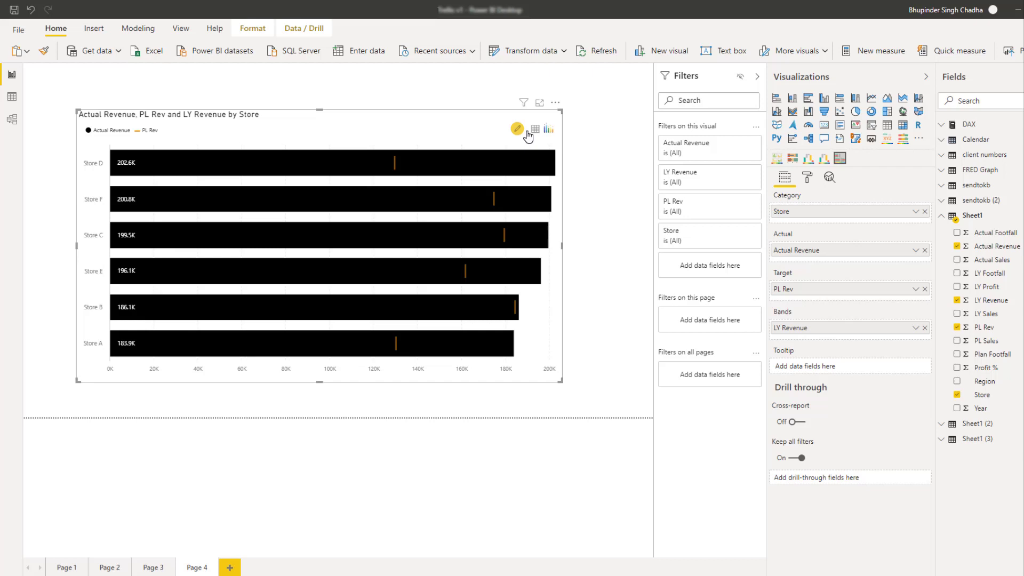
pyautogui.click(516, 129)
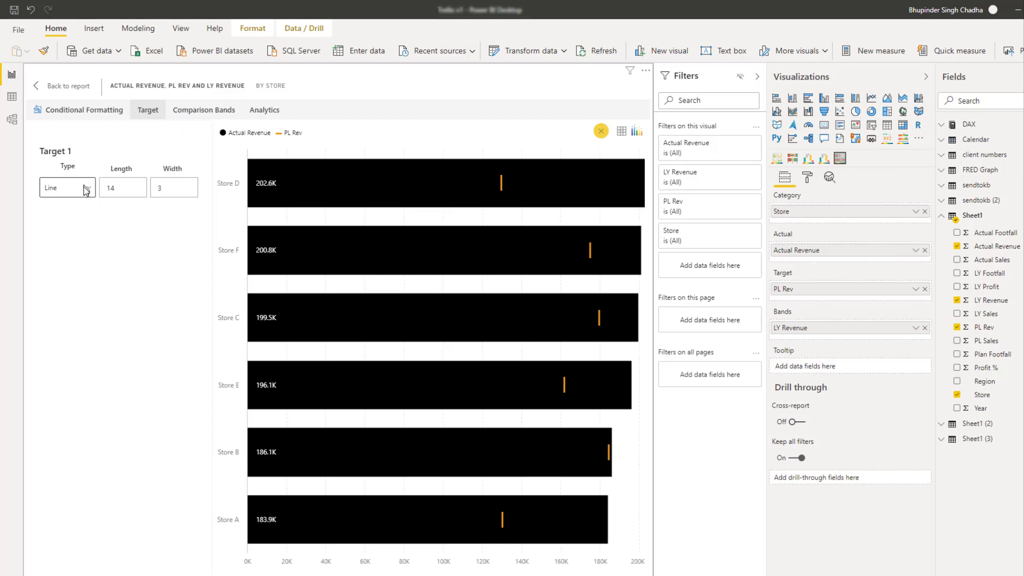
# Show PL Rev targets as circles, add Band 4, and base bands on LY Revenue.
pyautogui.click(67, 187)
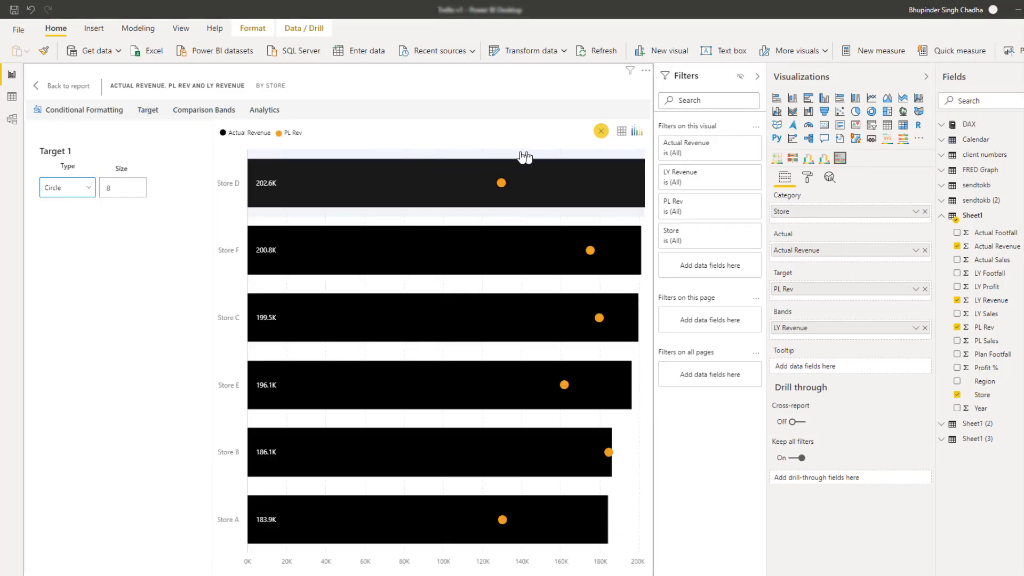
pyautogui.click(204, 109)
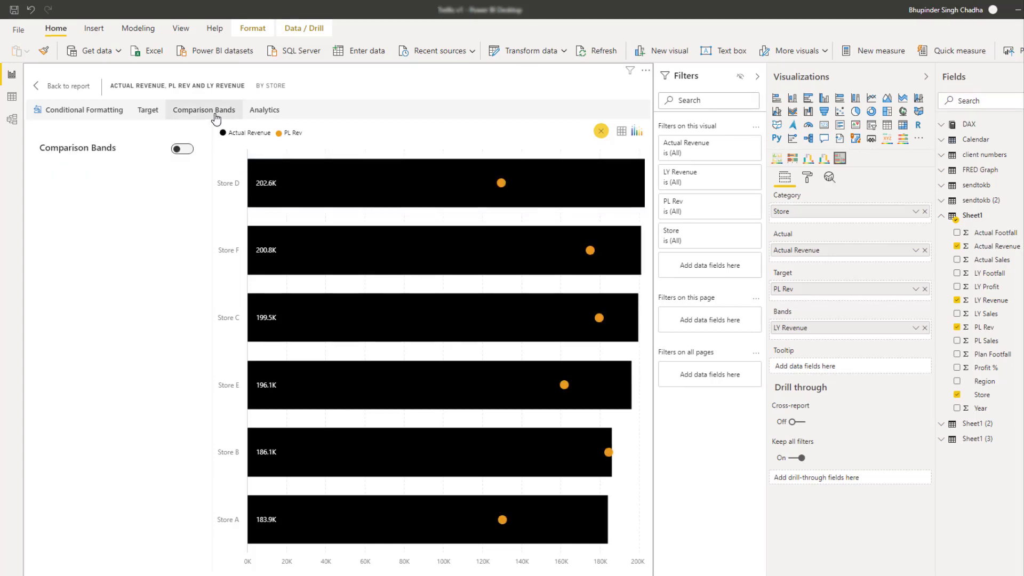
pyautogui.click(181, 149)
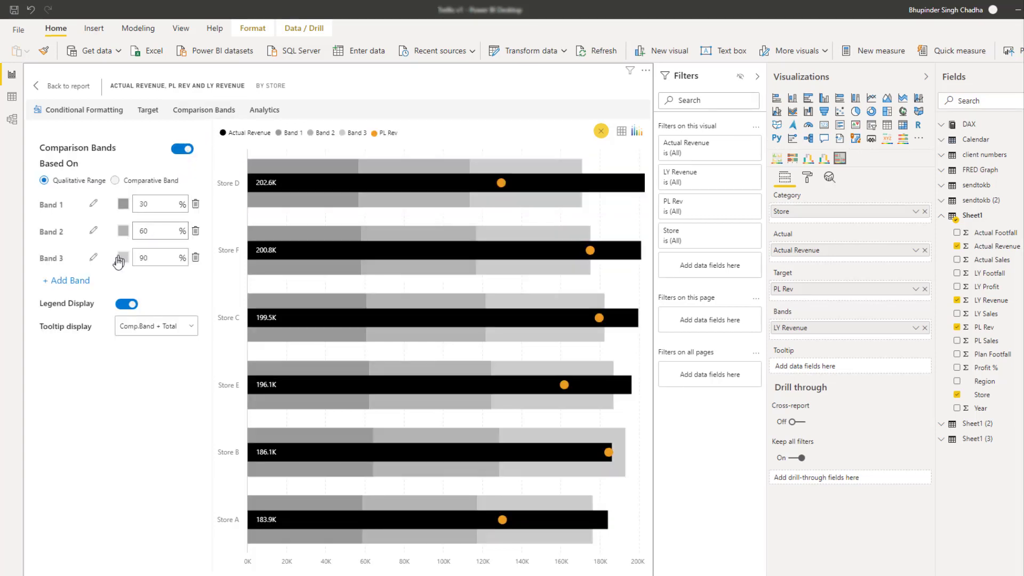
pyautogui.click(65, 280)
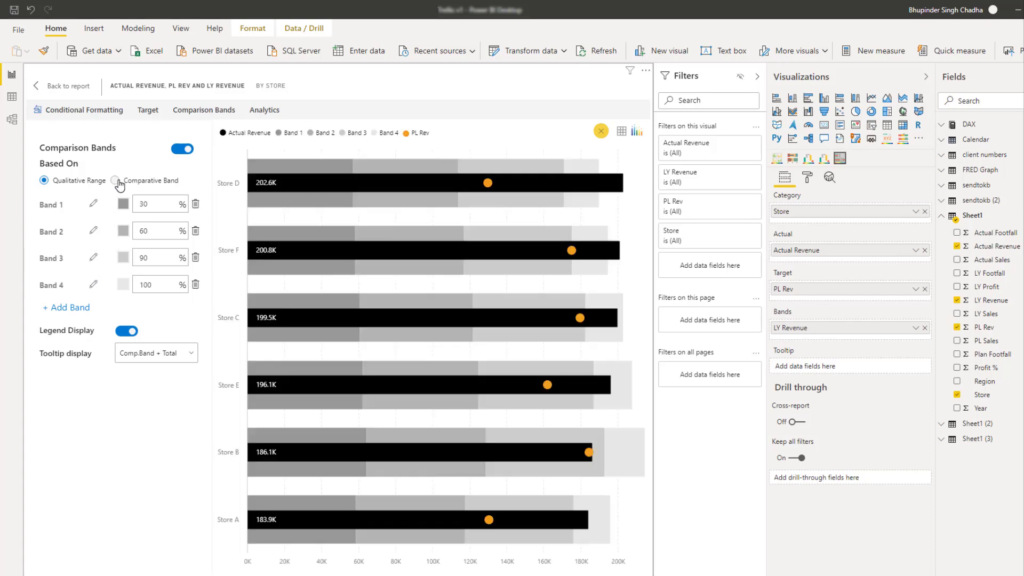
pyautogui.click(116, 180)
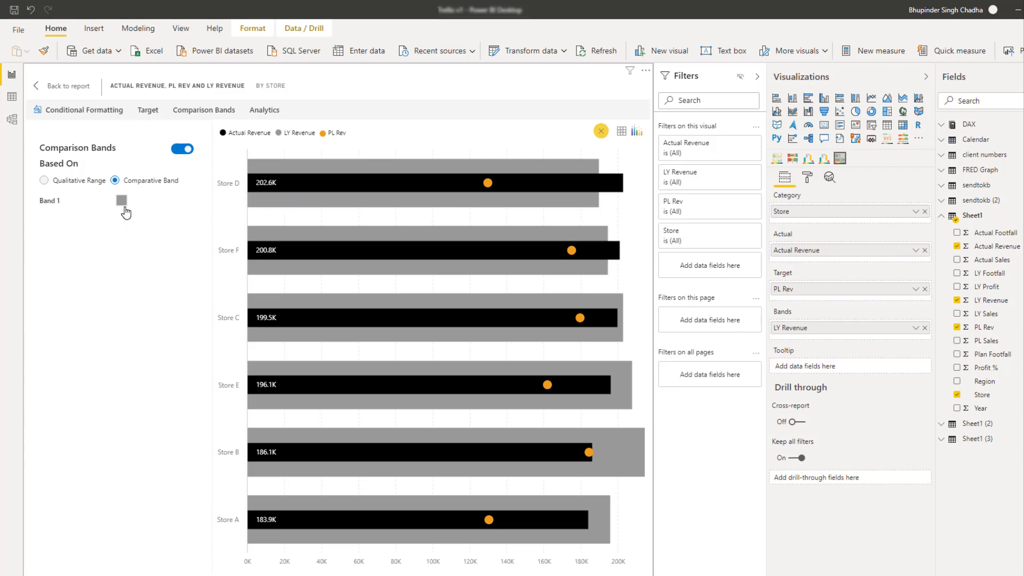
# Add a dashed red reference line named Avg at the PL Rev average, 159,903.33.
pyautogui.click(183, 149)
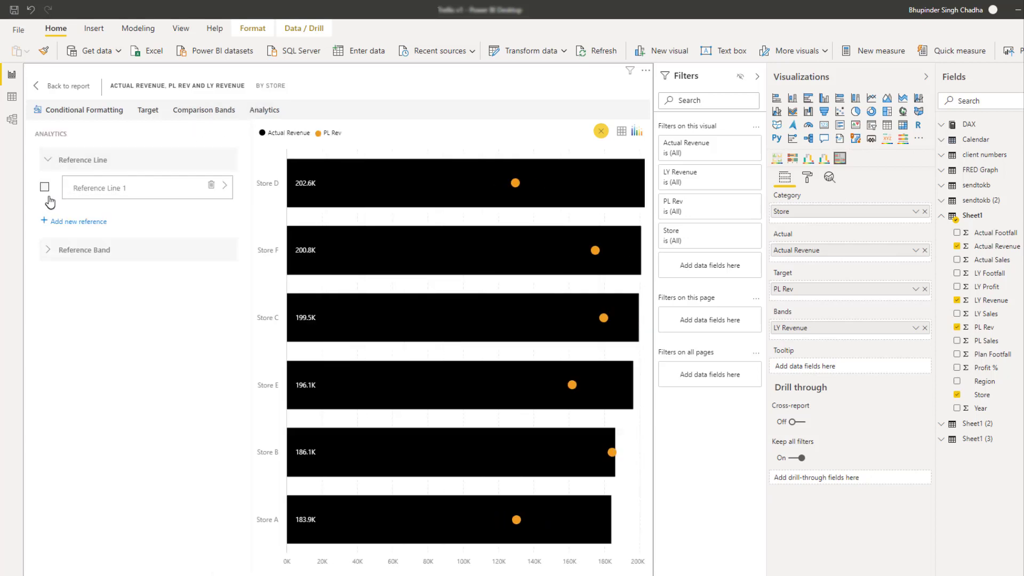
pyautogui.click(44, 186)
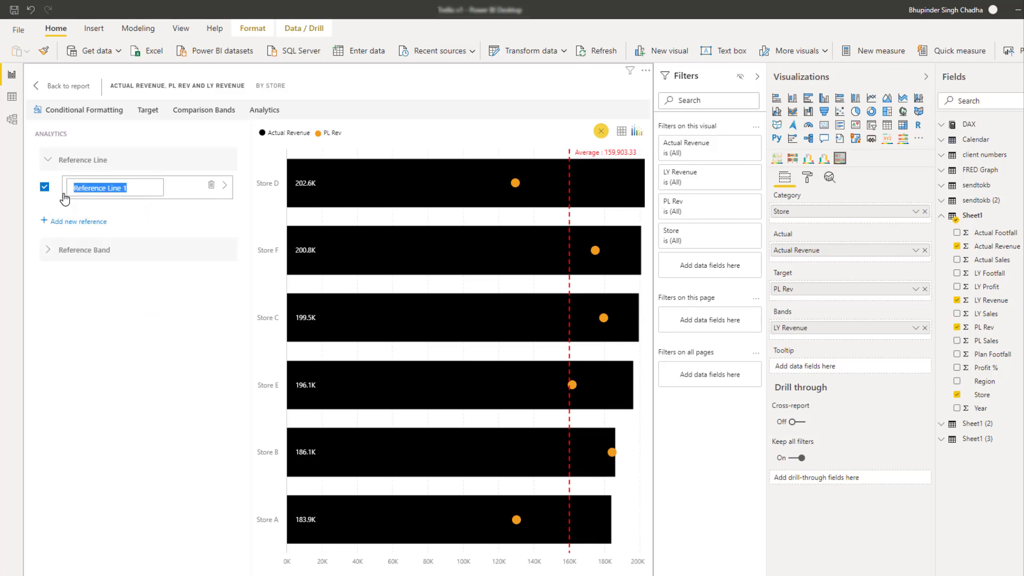
pyautogui.write('Avg')
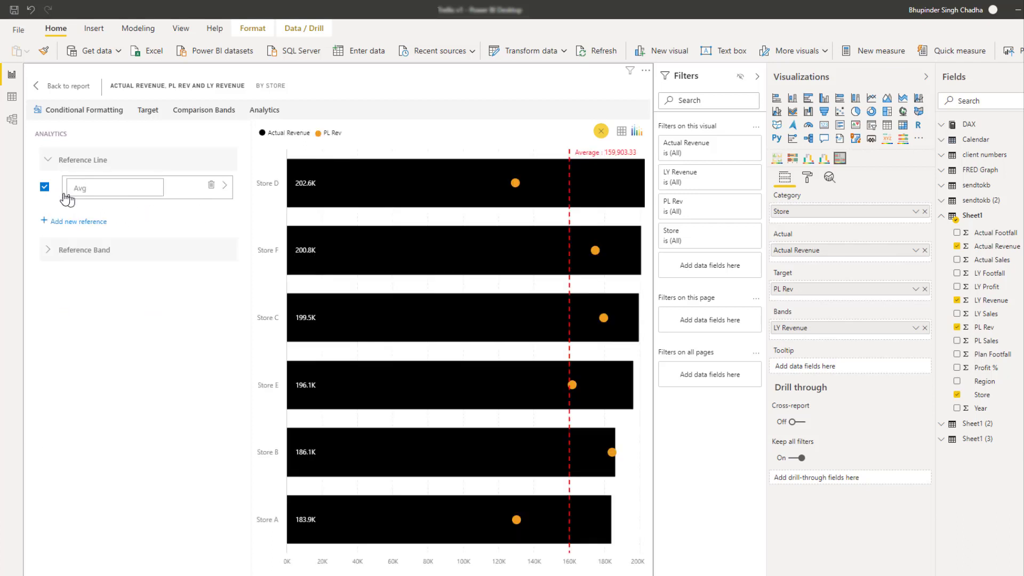
pyautogui.click(224, 187)
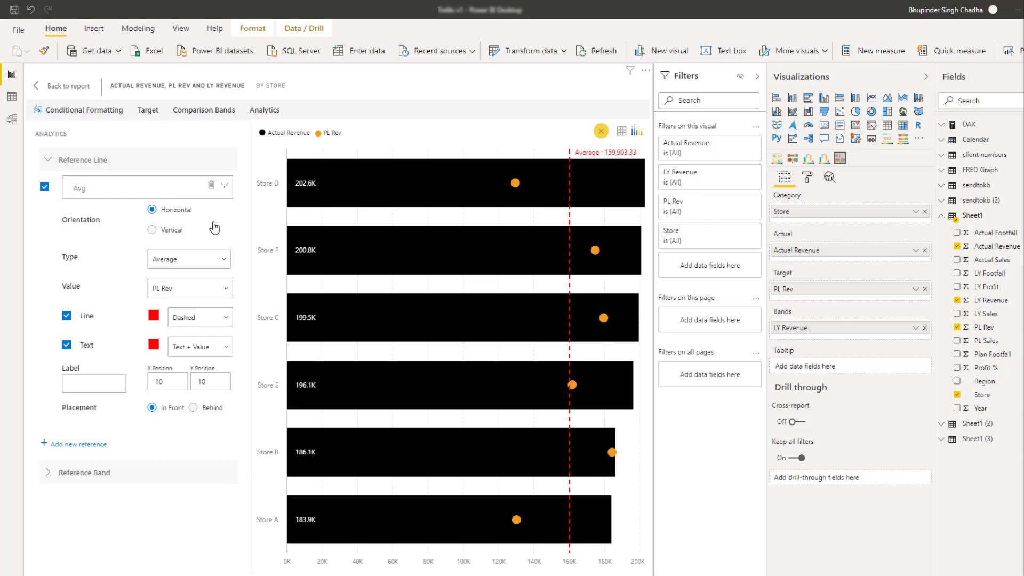
pyautogui.click(189, 258)
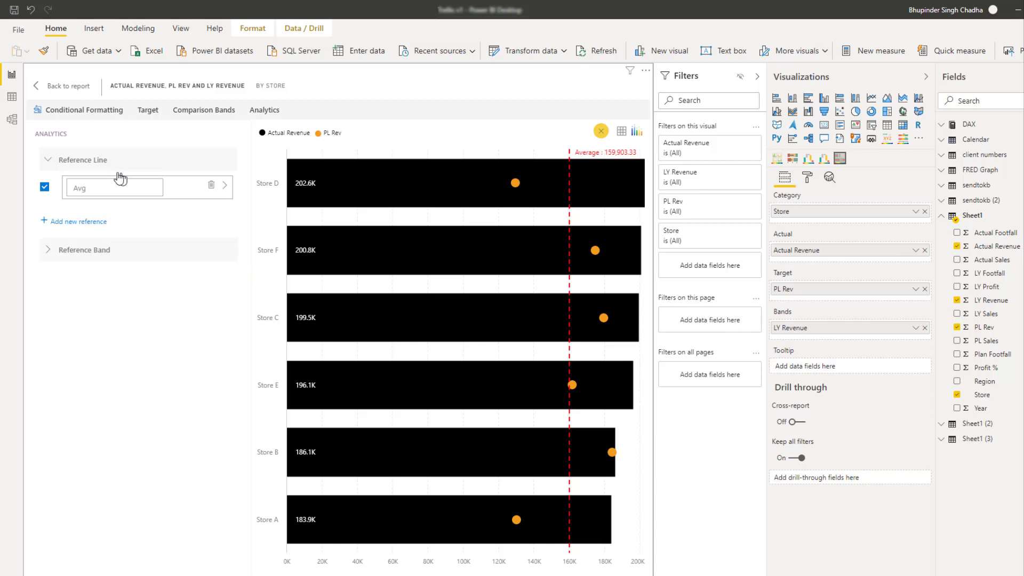
# Expand and configure the store chart's shaded reference bands.
pyautogui.click(84, 159)
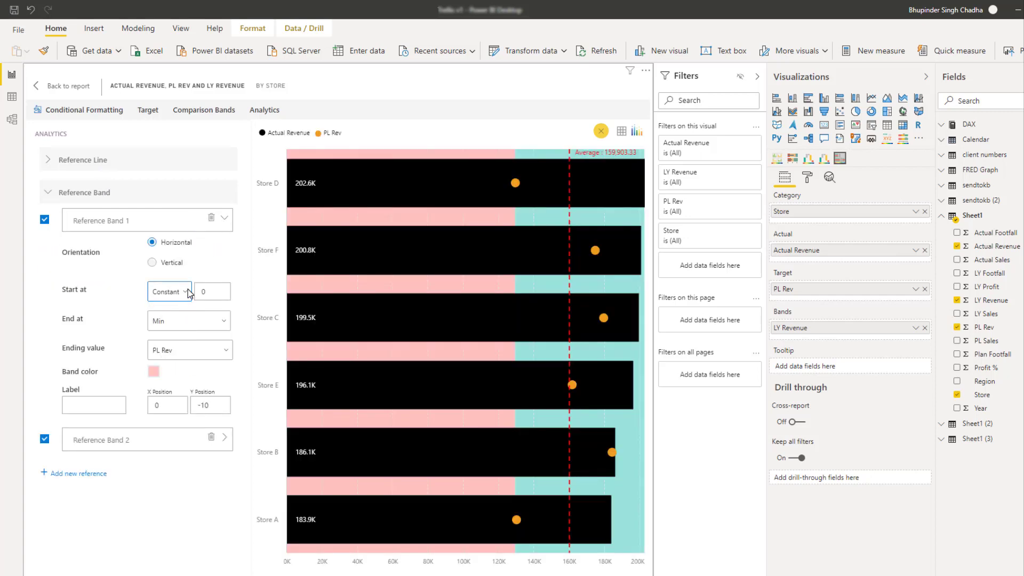
pyautogui.click(189, 321)
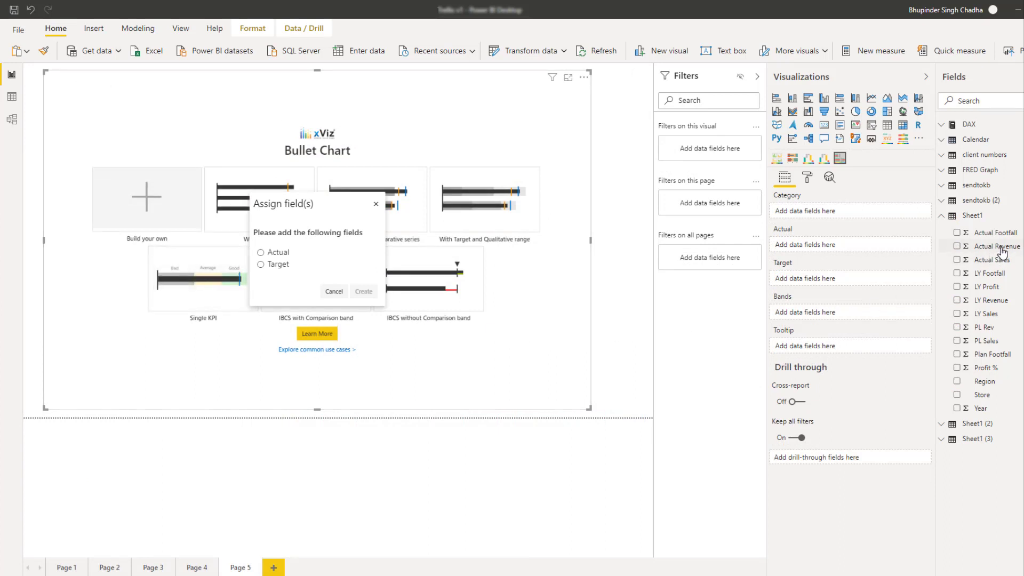
# Plot Actual Revenue against LY Revenue with comparison bands at 30, 60 and 100.
pyautogui.click(957, 247)
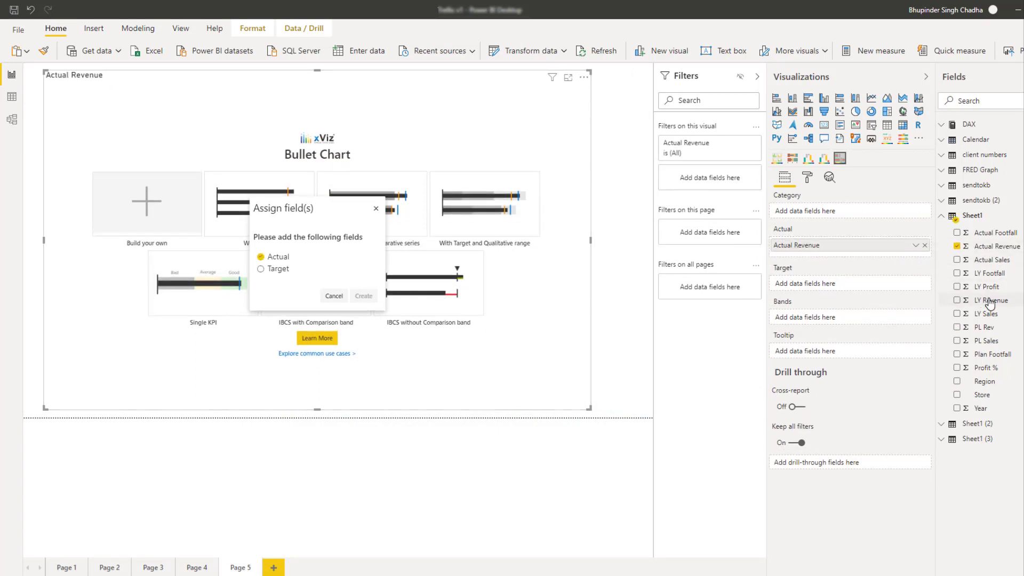
pyautogui.click(957, 300)
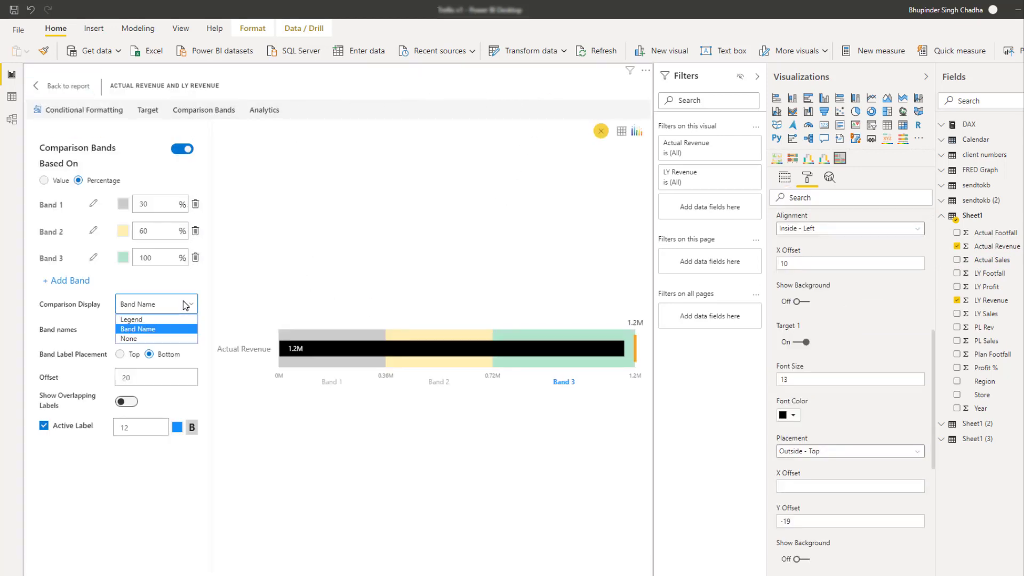
# Display band names as comparison labels and rename the bands Bad, Avg and Good.
pyautogui.click(65, 281)
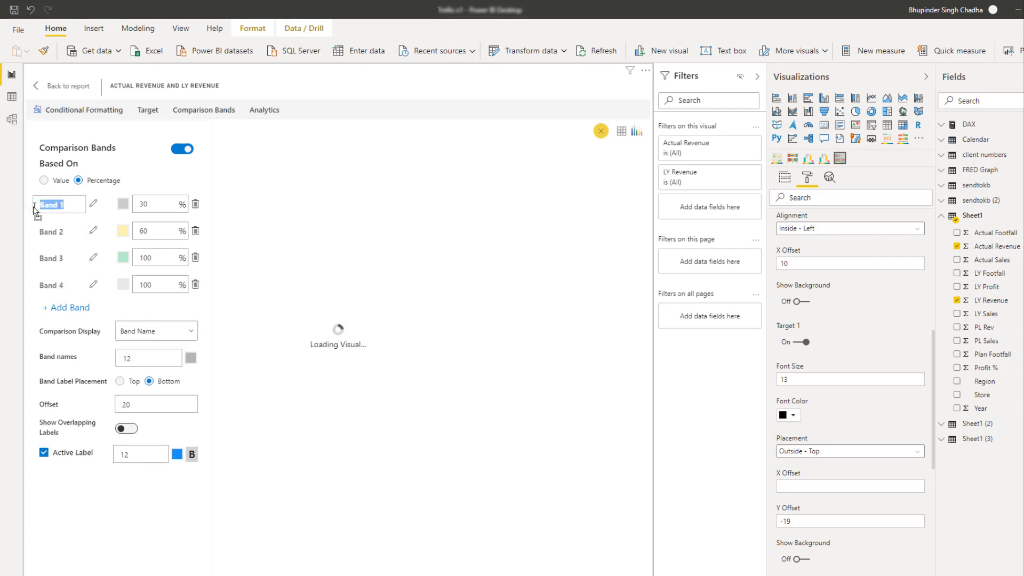
pyautogui.write('G')
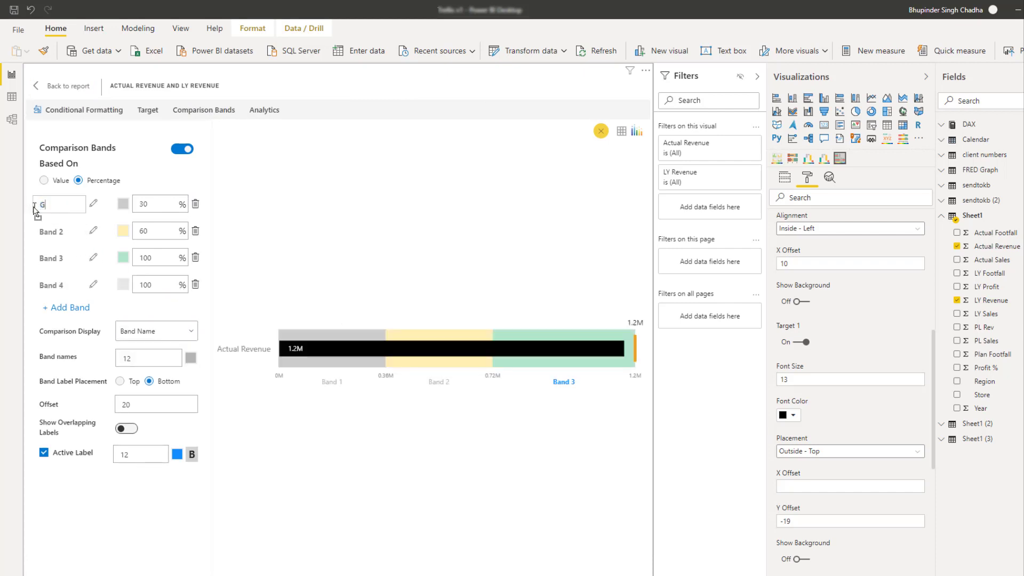
pyautogui.write('ood')
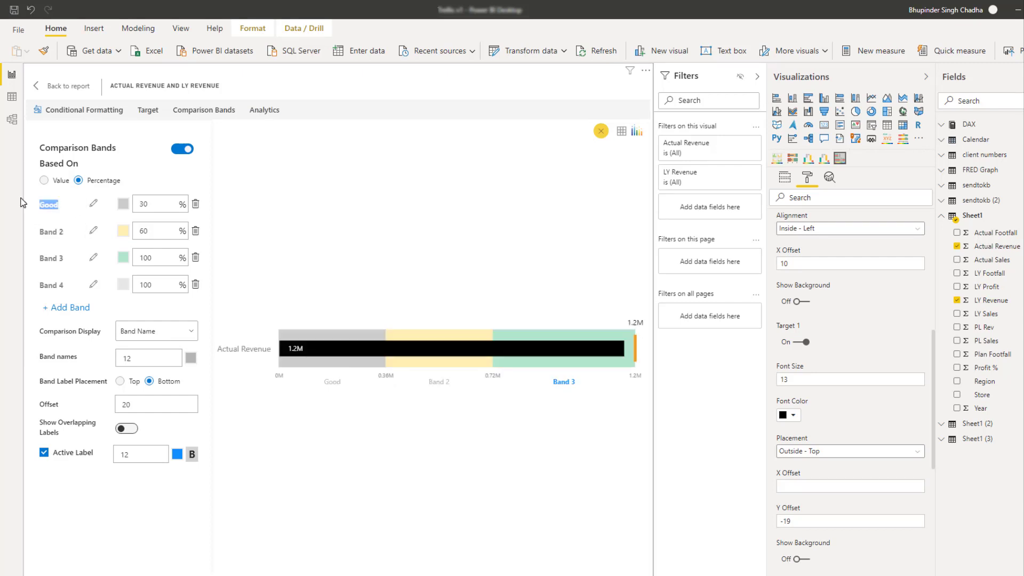
pyautogui.write('Bad')
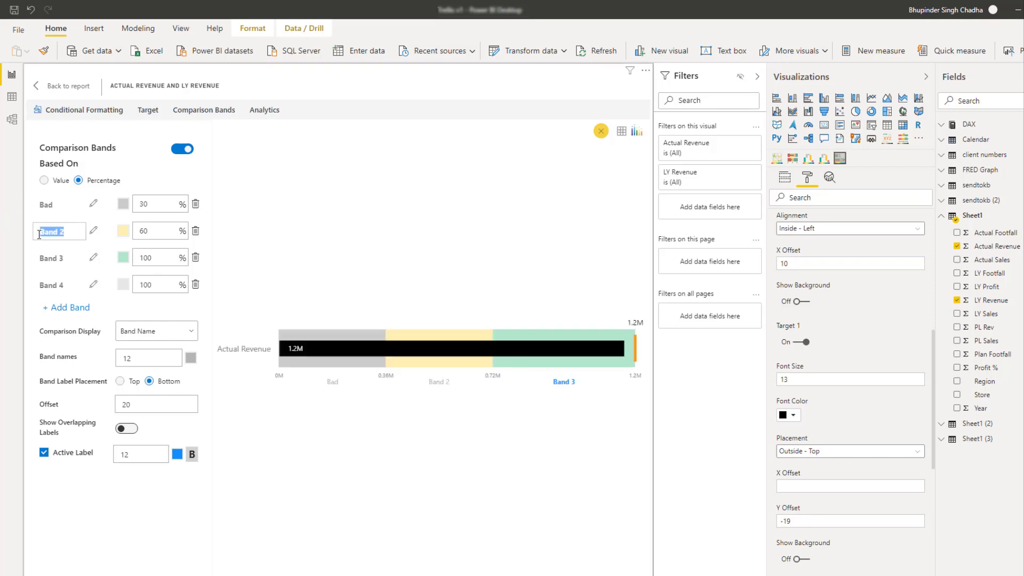
pyautogui.write('Avg')
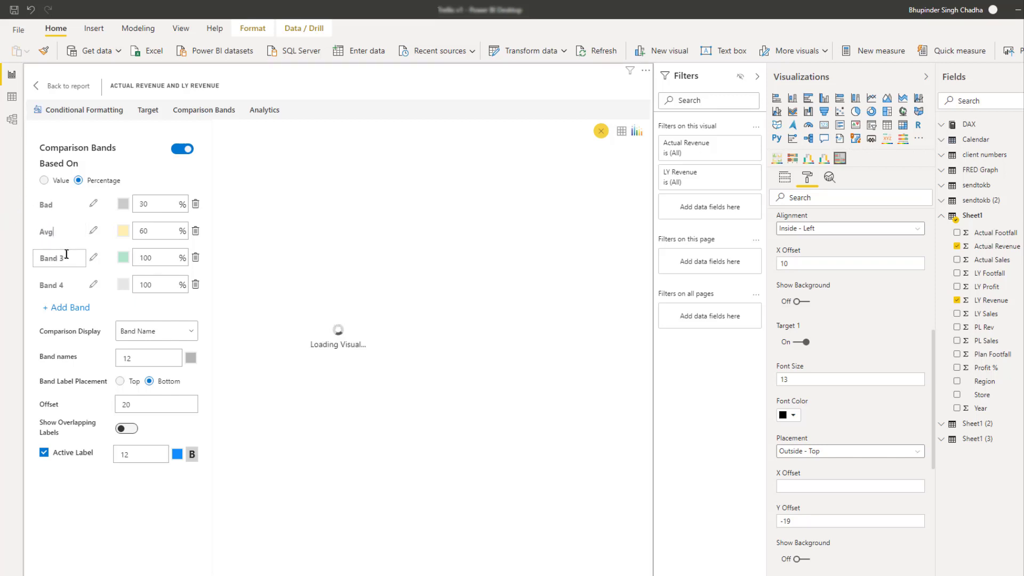
pyautogui.write('Good')
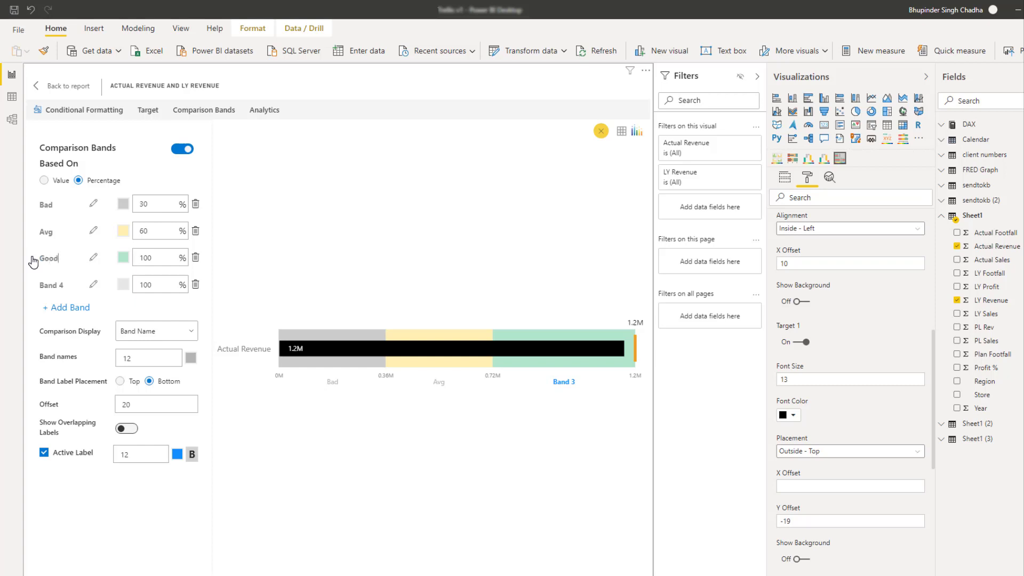